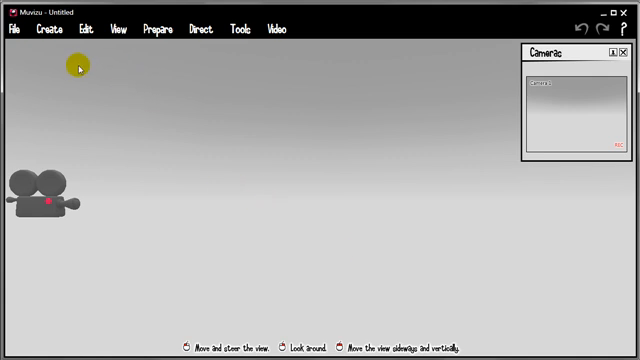
mouse_move(92, 175)
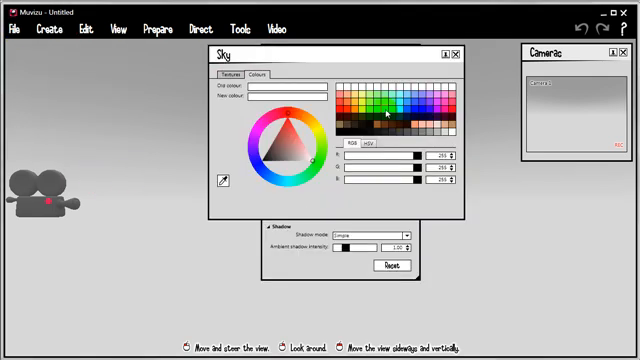
Step: Pick bright green as the sky colour, turning the ground green too
click(393, 95)
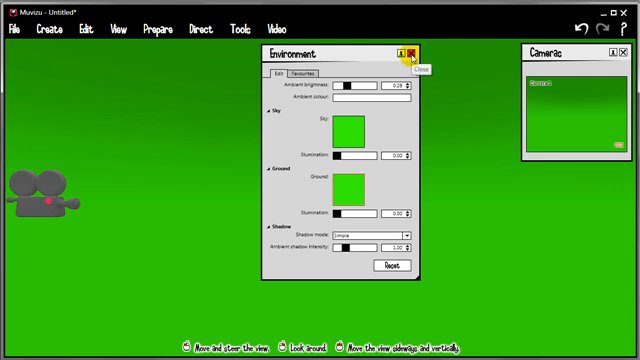
Step: Close the Environment panel and reposition the THREE letters beside the spotted character
click(415, 52)
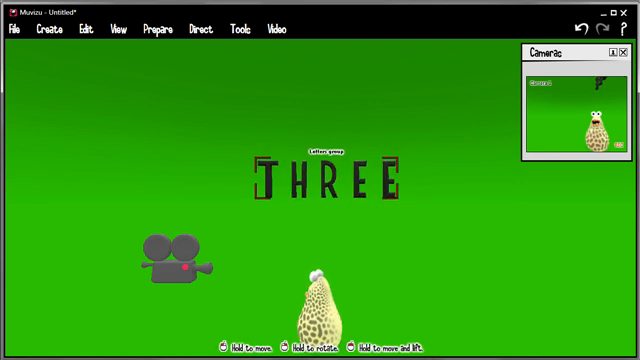
click(324, 175)
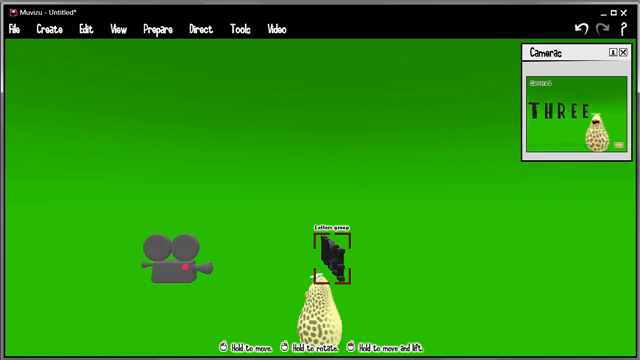
Step: Record about four seconds of character animation, a bounce then an idle pose
click(201, 29)
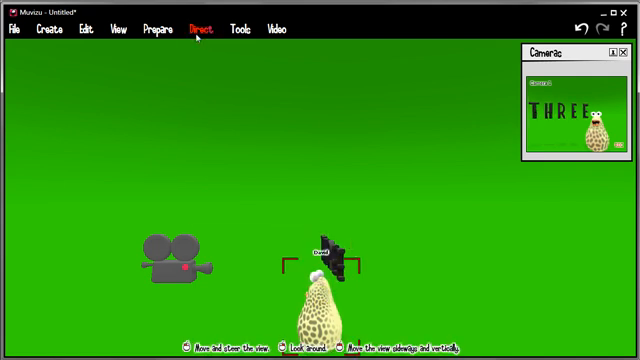
click(201, 28)
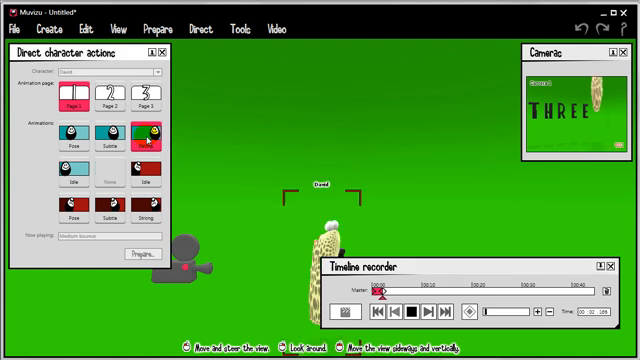
click(405, 307)
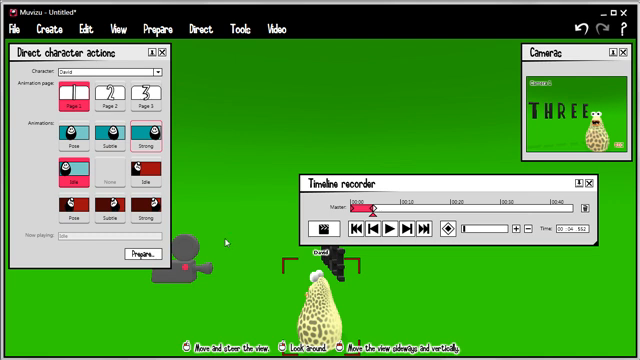
mouse_move(278, 58)
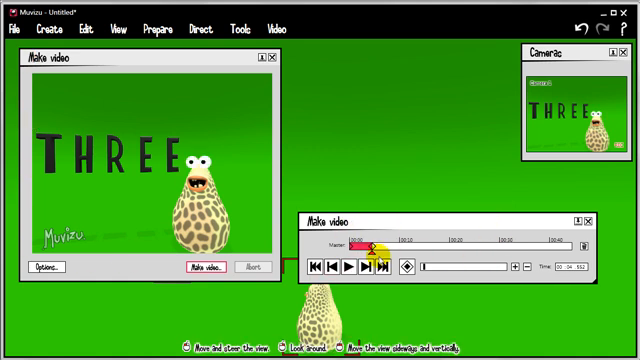
Step: Rewind, play back and skip to the end of the recorded clip
click(354, 263)
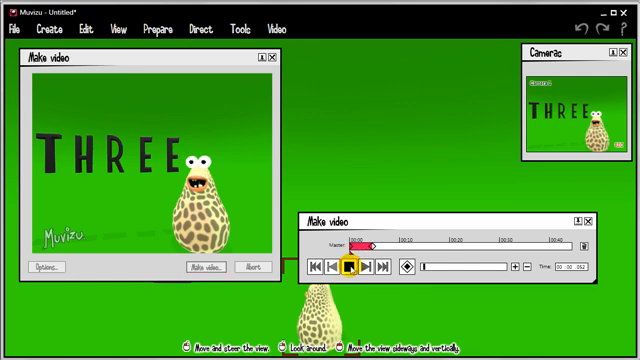
click(348, 266)
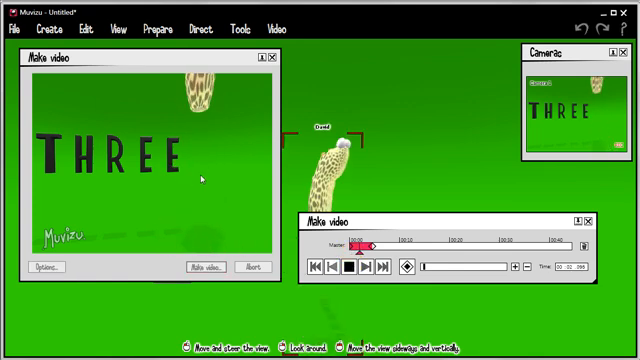
click(346, 262)
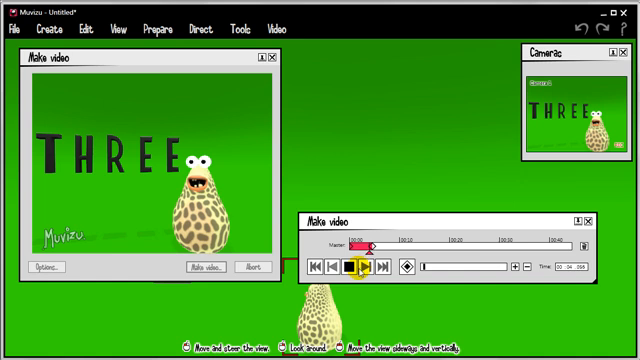
click(358, 265)
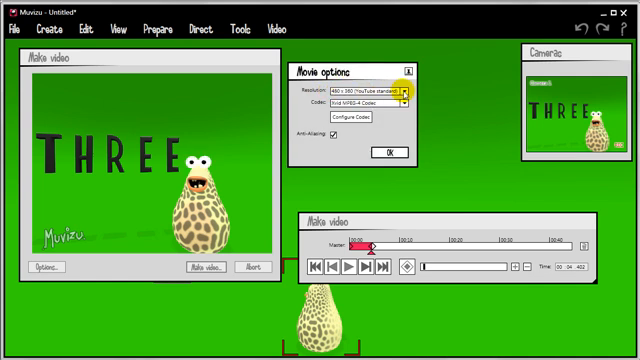
Step: Switch output resolution to 1280×720, then back to 480×360 YouTube standard
click(404, 92)
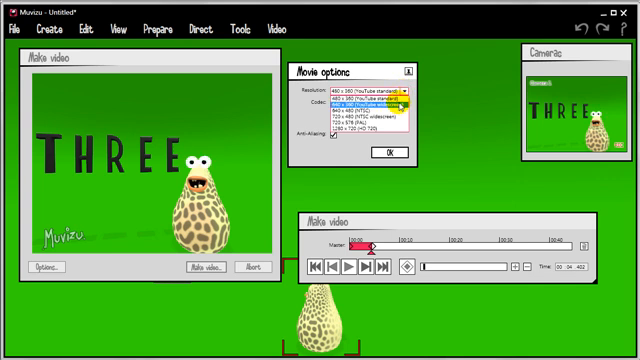
click(370, 92)
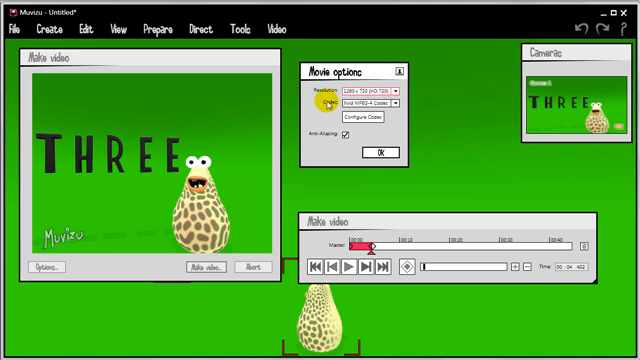
click(374, 93)
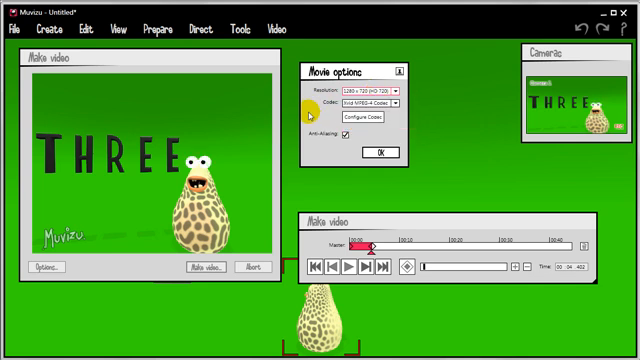
click(400, 92)
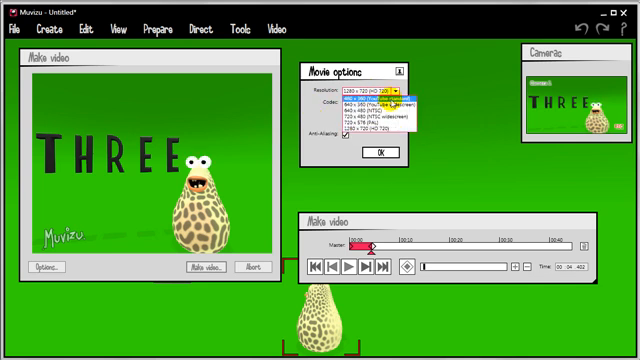
click(377, 101)
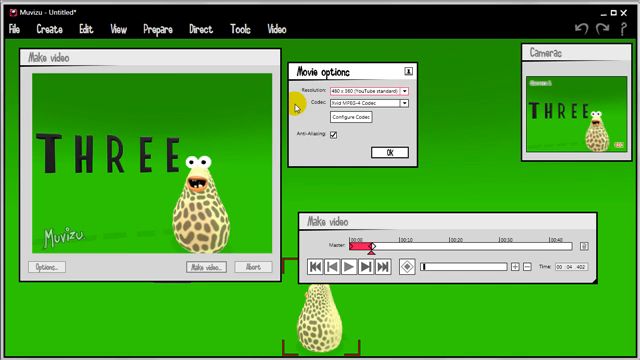
mouse_move(330, 105)
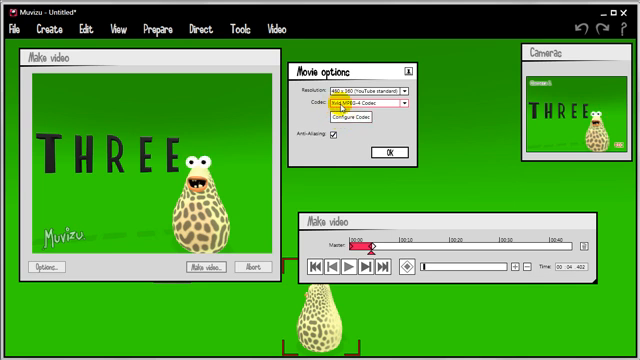
click(337, 134)
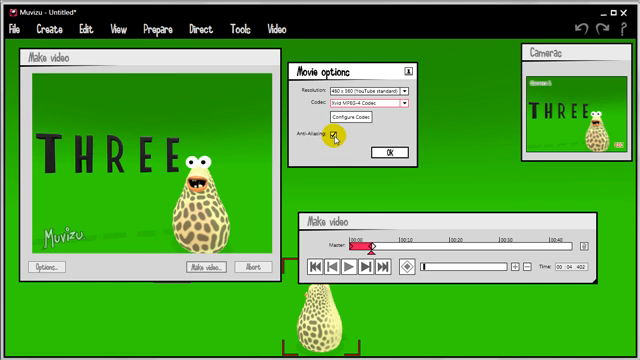
click(332, 136)
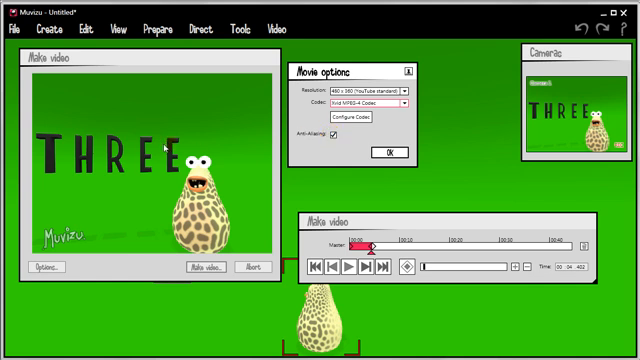
click(338, 135)
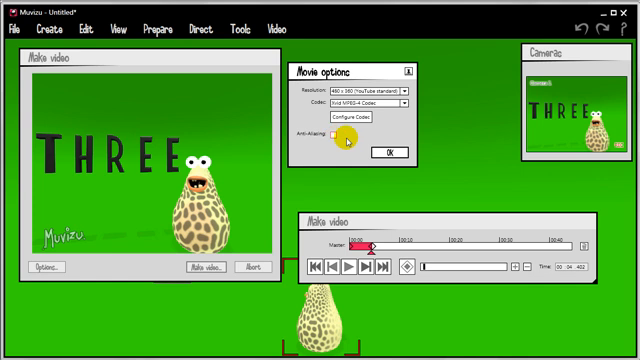
click(332, 137)
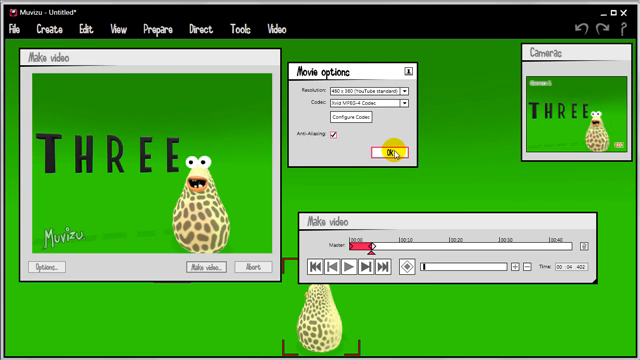
click(392, 152)
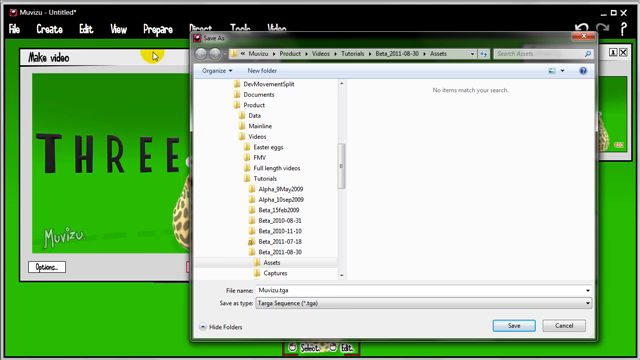
mouse_move(30, 232)
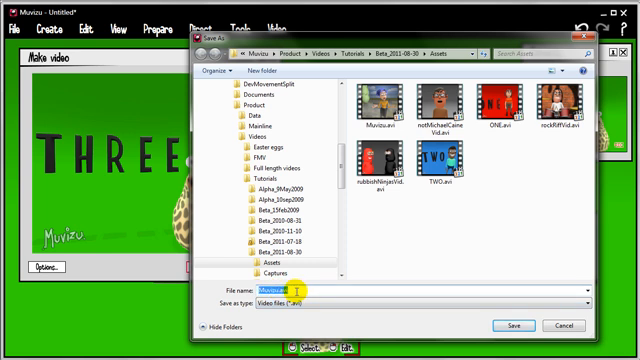
Step: Save the render as THREE.avi in the Assets folder
text(THREE)
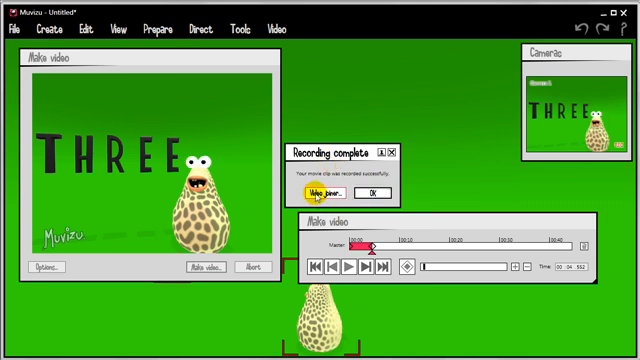
Step: Open Video Joiner from the Recording complete dialog
click(375, 193)
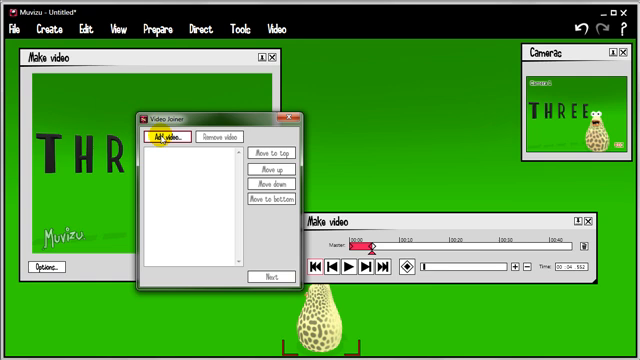
Step: Add the ONE, THREE and TWO videos to the join list
click(169, 138)
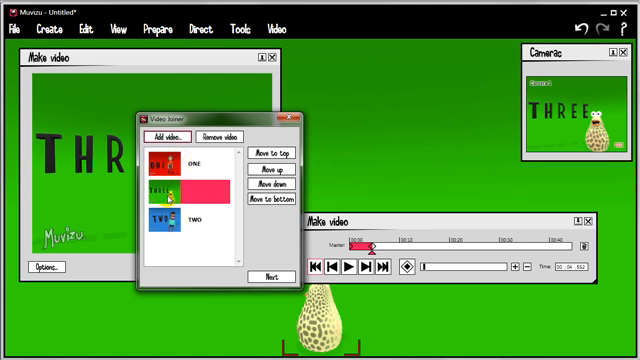
Step: Advance to the joining step with the Xvid codec and start joining the videos
click(278, 189)
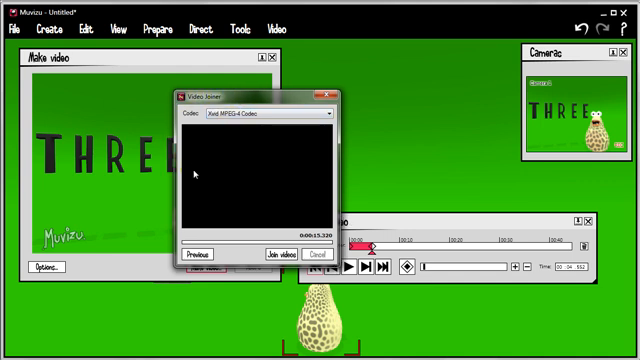
click(328, 114)
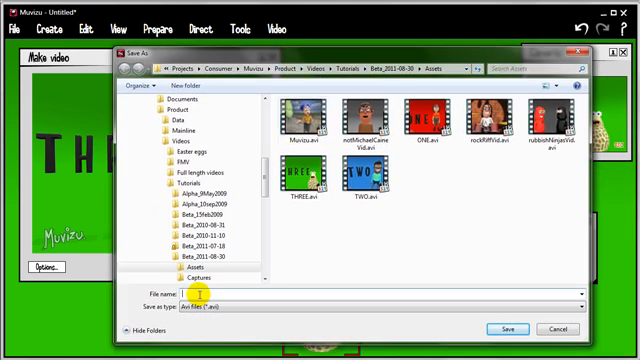
Step: Save the joined video as JOINED.avi and play it in VLC
text(JOINED)
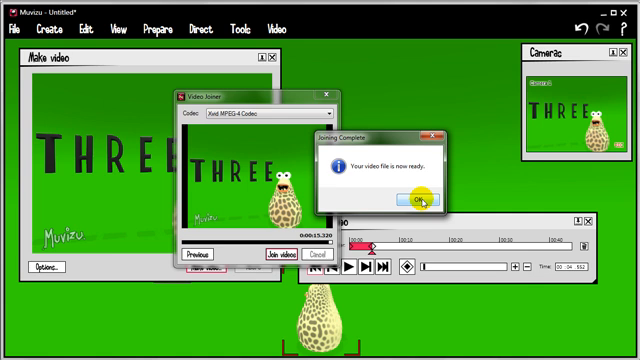
click(418, 200)
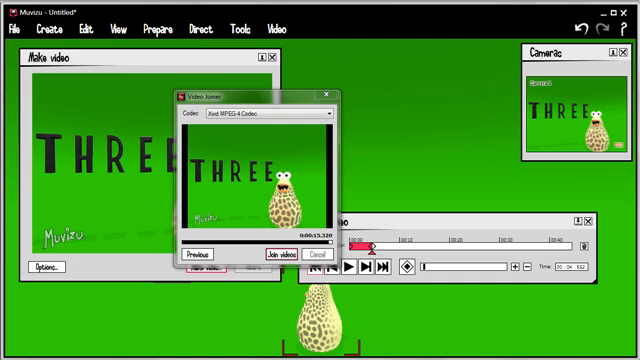
click(258, 255)
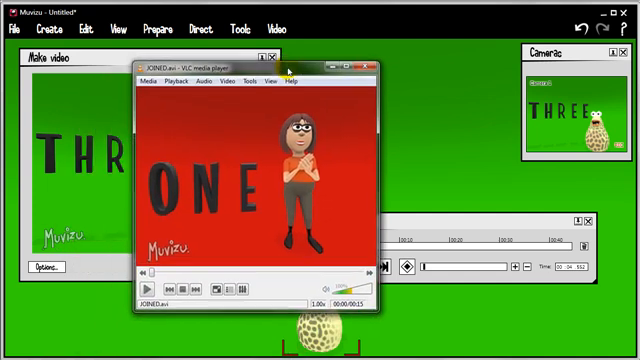